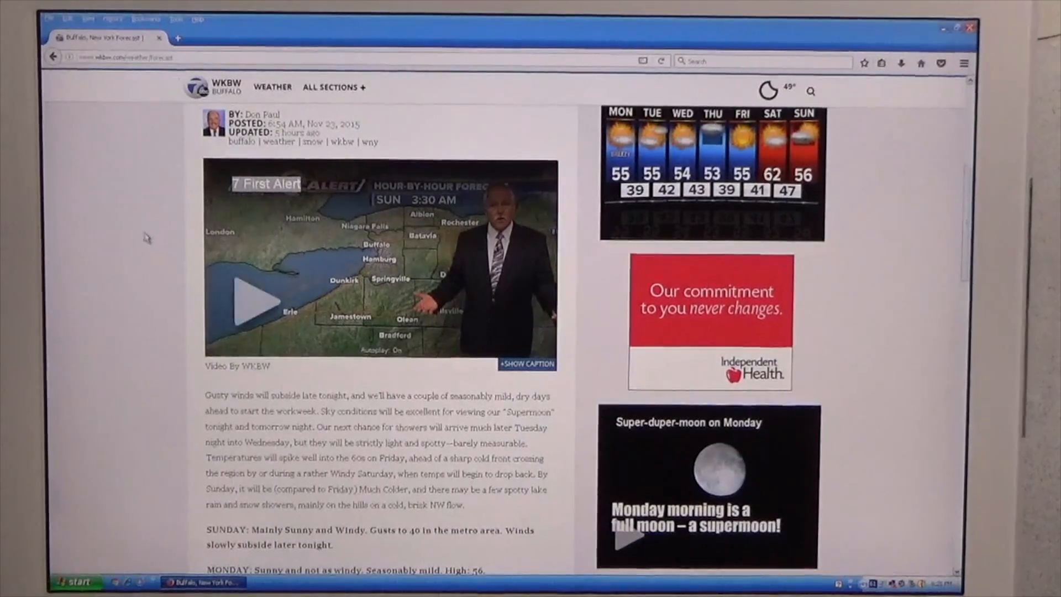
Scroll up and start playing the embedded WKBW forecast news video
scroll(up, 3)
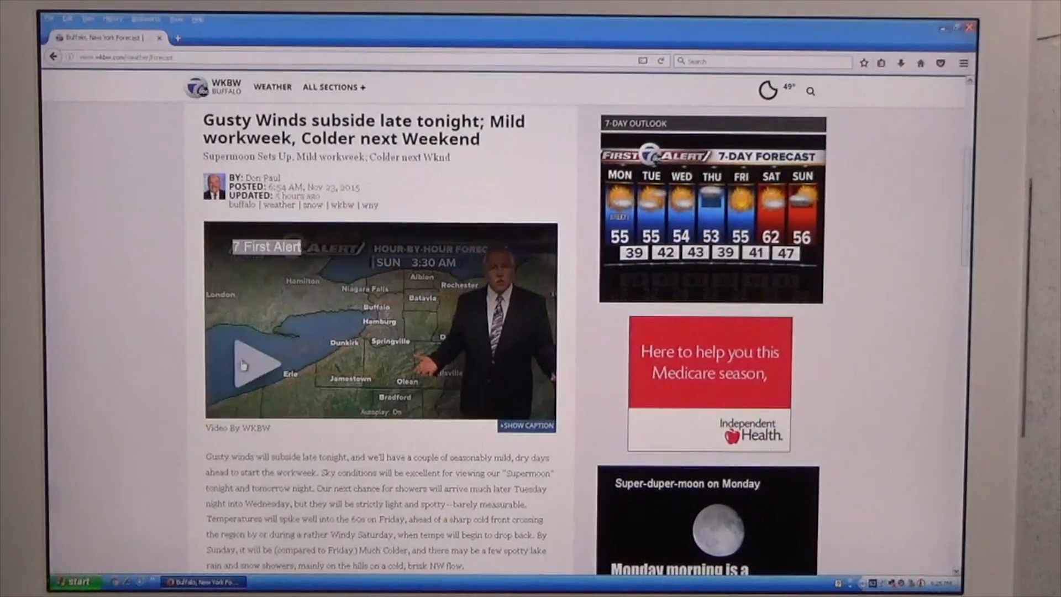
click(242, 364)
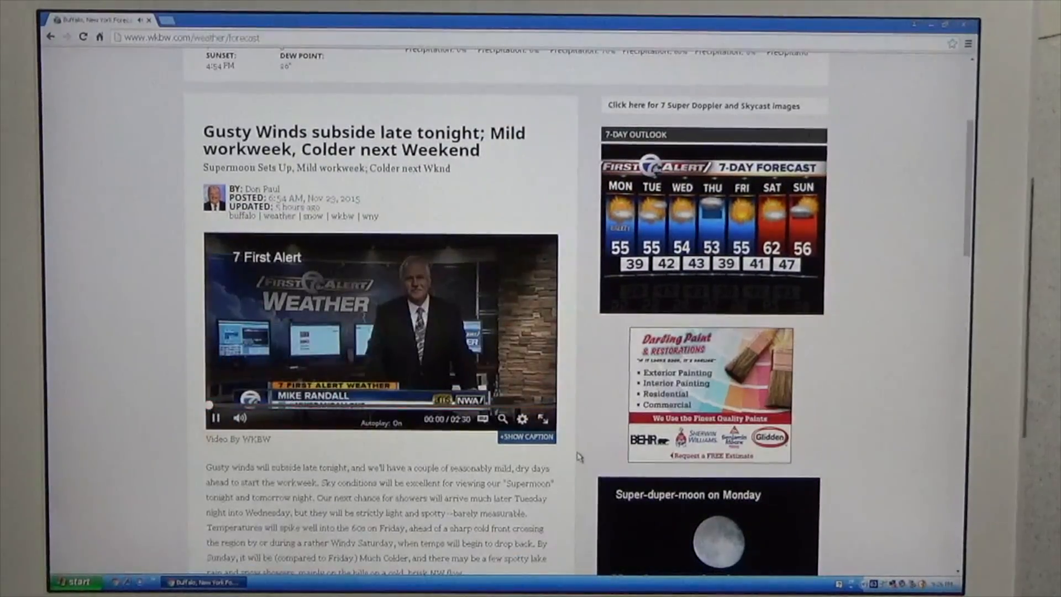